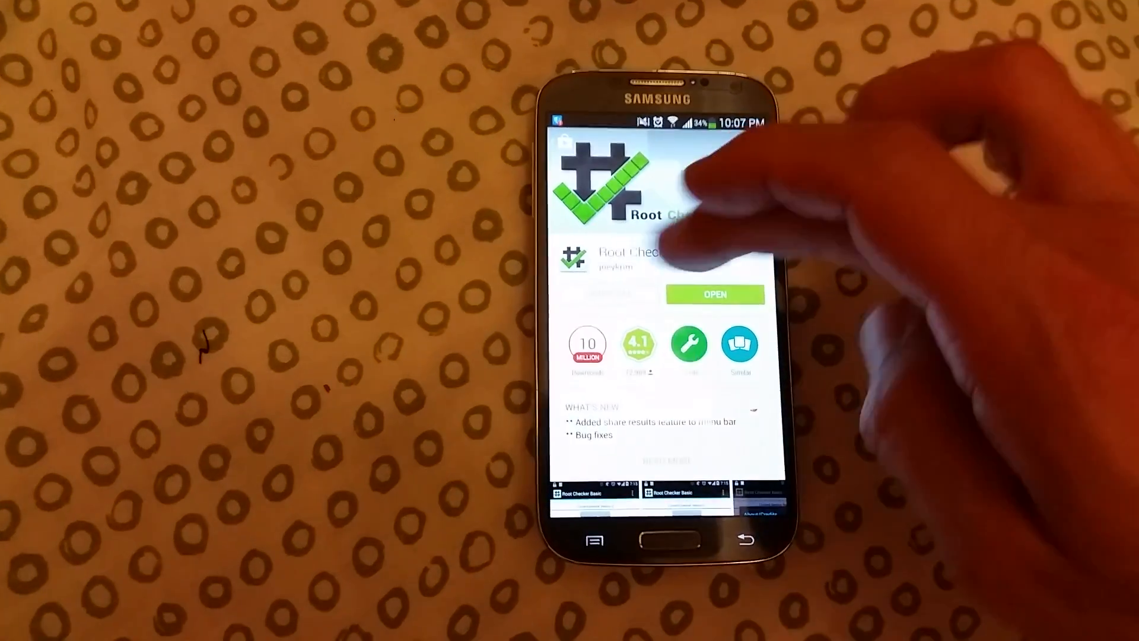
Launch Root Checker Basic from its Play Store page and confirm the device has root access.
click(714, 296)
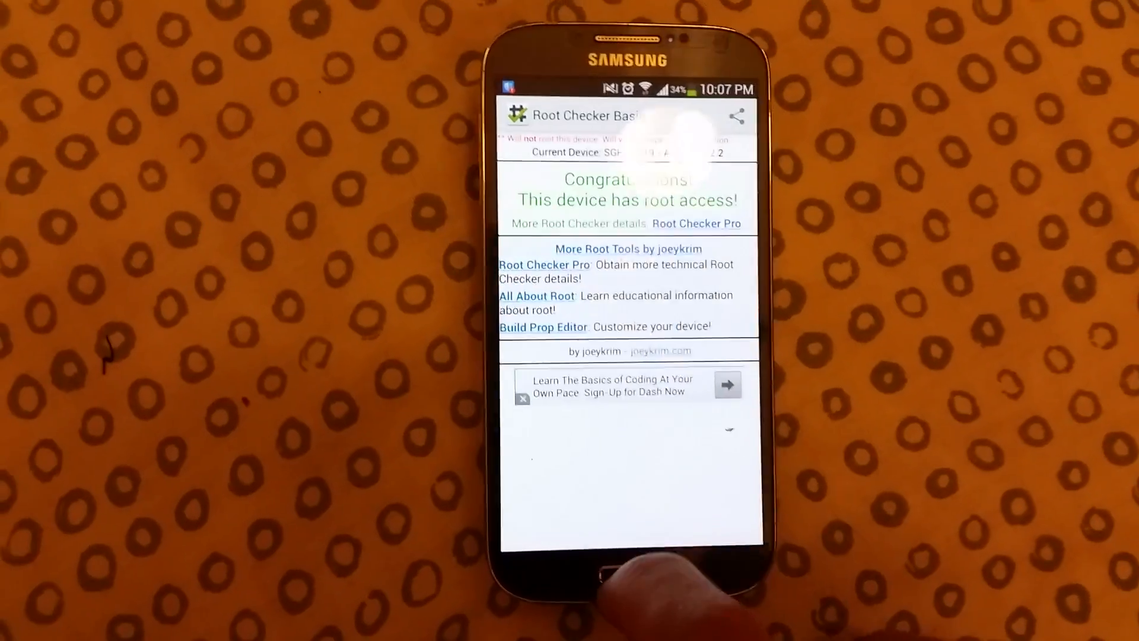
Follow the towelroot.com link, choose a browser in the chooser, and return to the Root Checker listing.
click(626, 573)
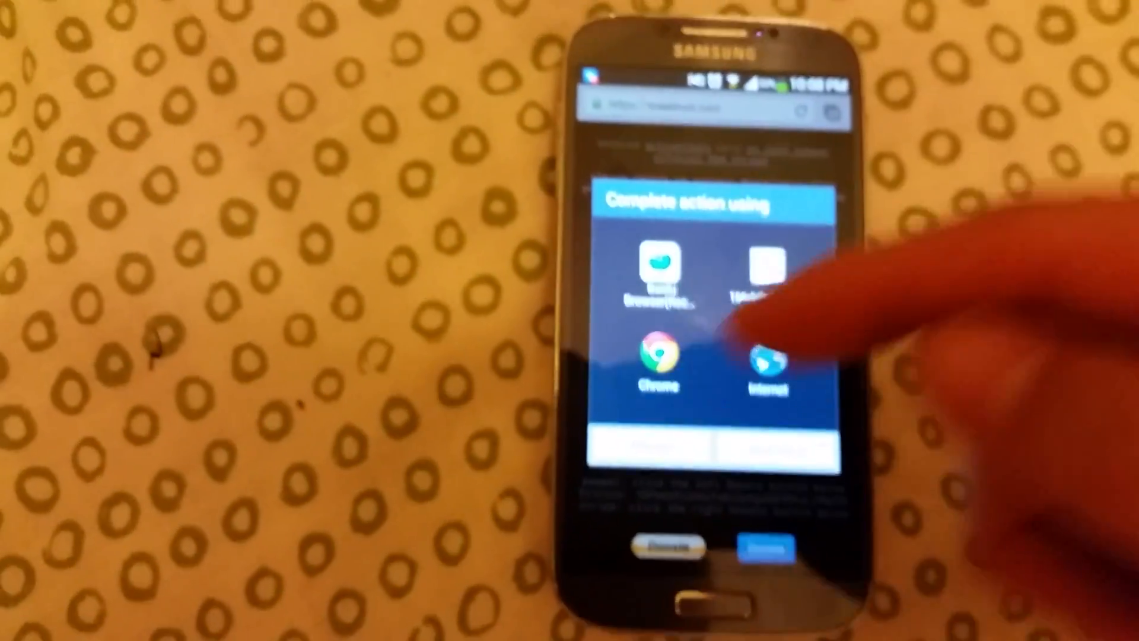
click(763, 363)
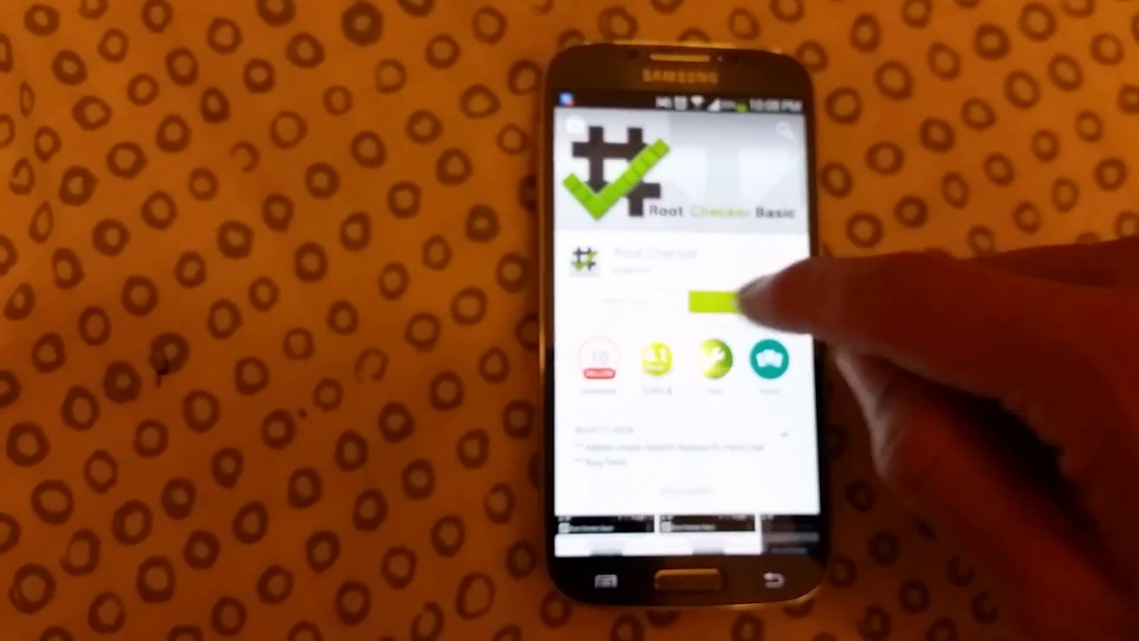
Return to the 'root' search results and bring up the SuperSU by Chainfire app page.
click(715, 302)
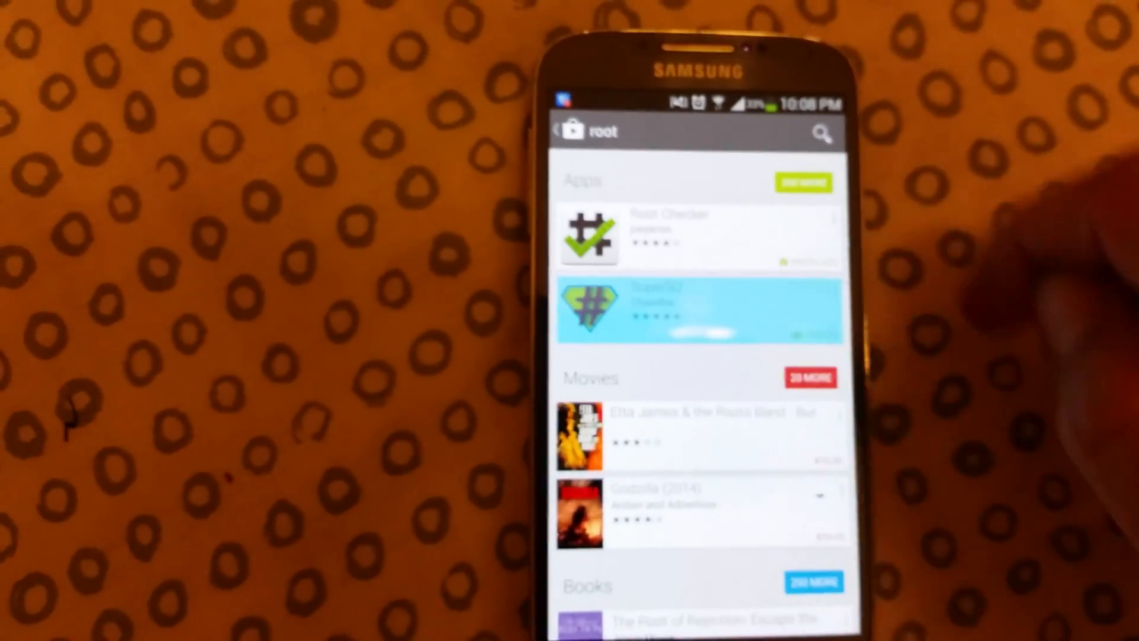
click(697, 309)
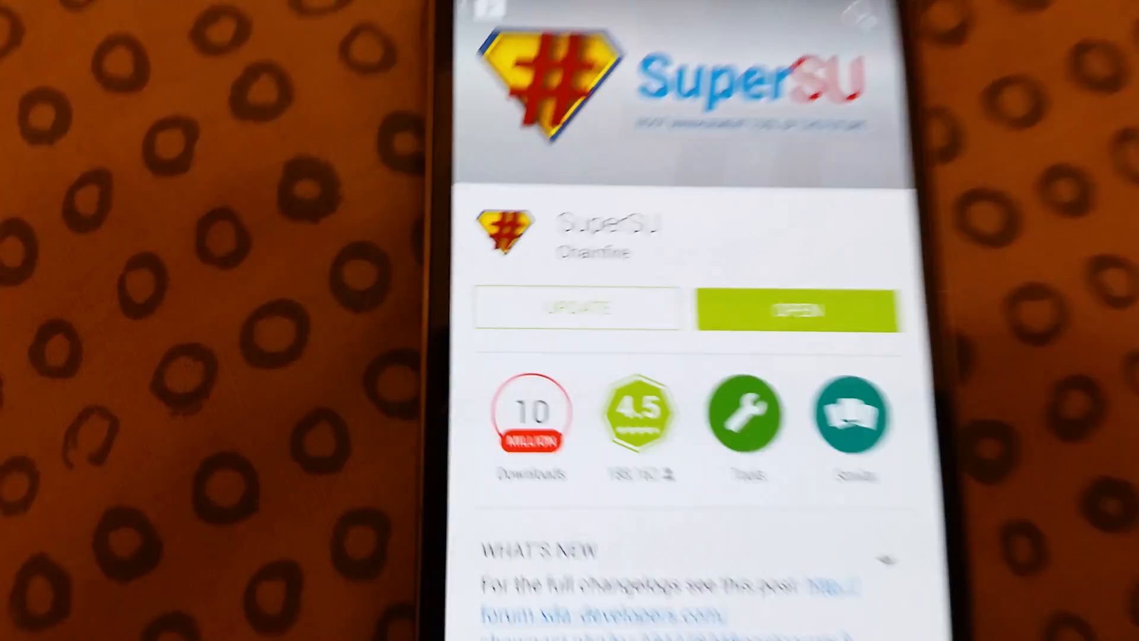